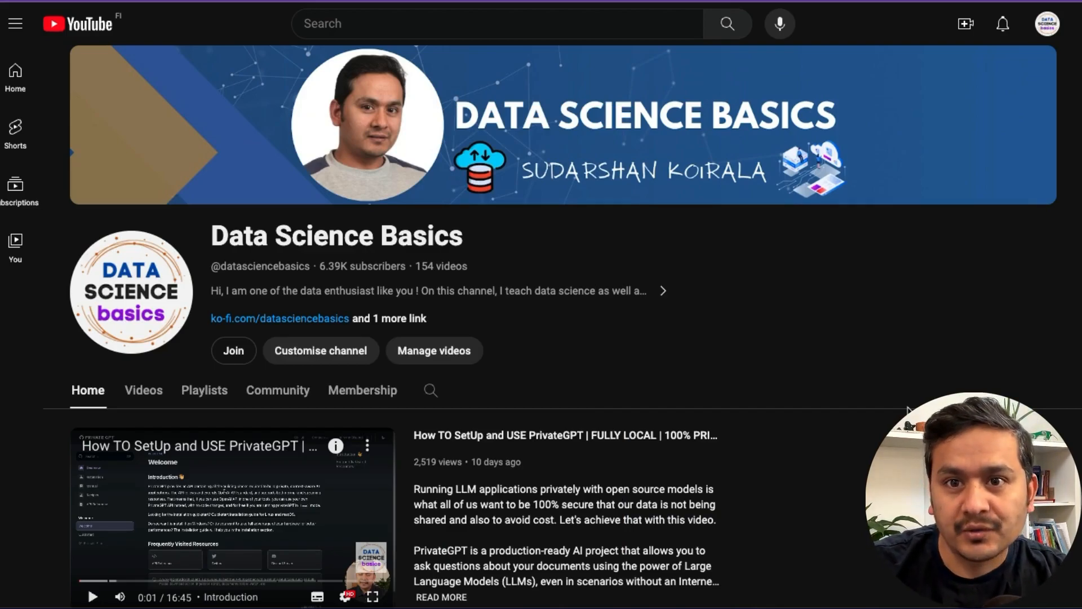
pyautogui.moveTo(875, 392)
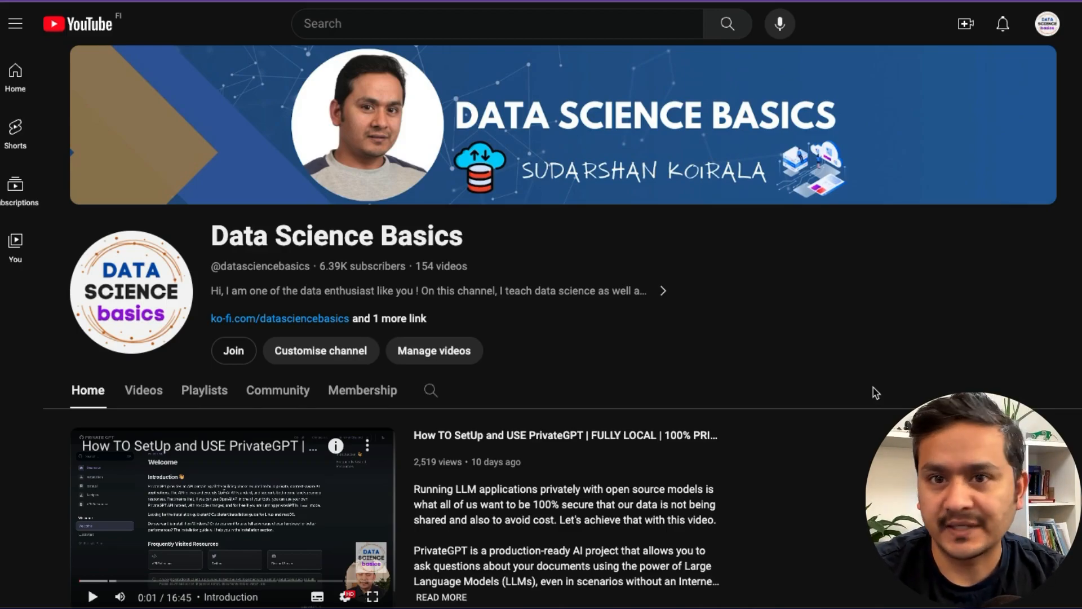
pyautogui.moveTo(439, 454)
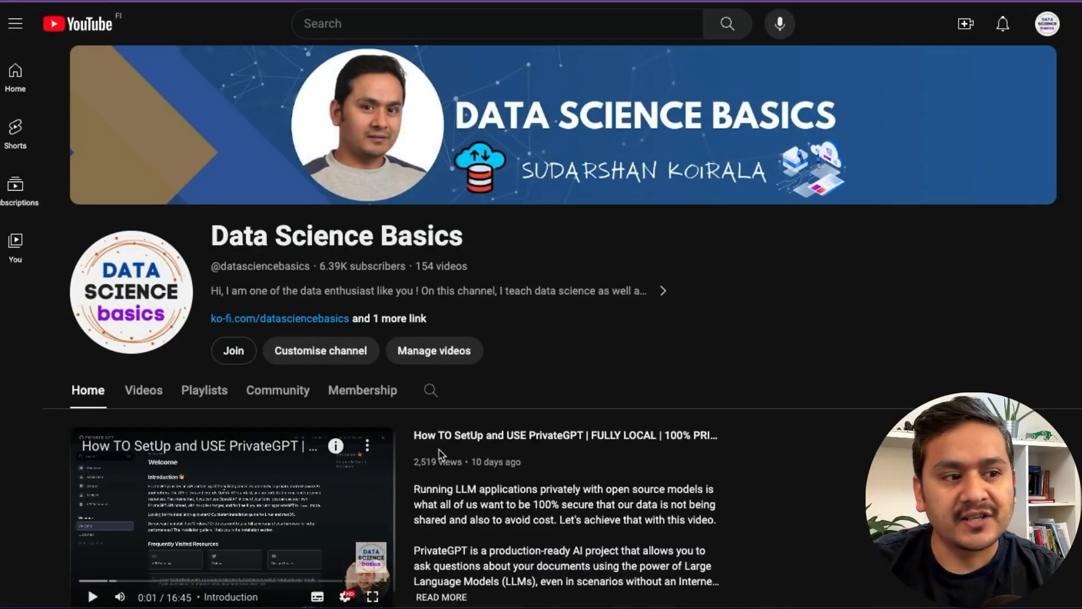
pyautogui.moveTo(342, 266)
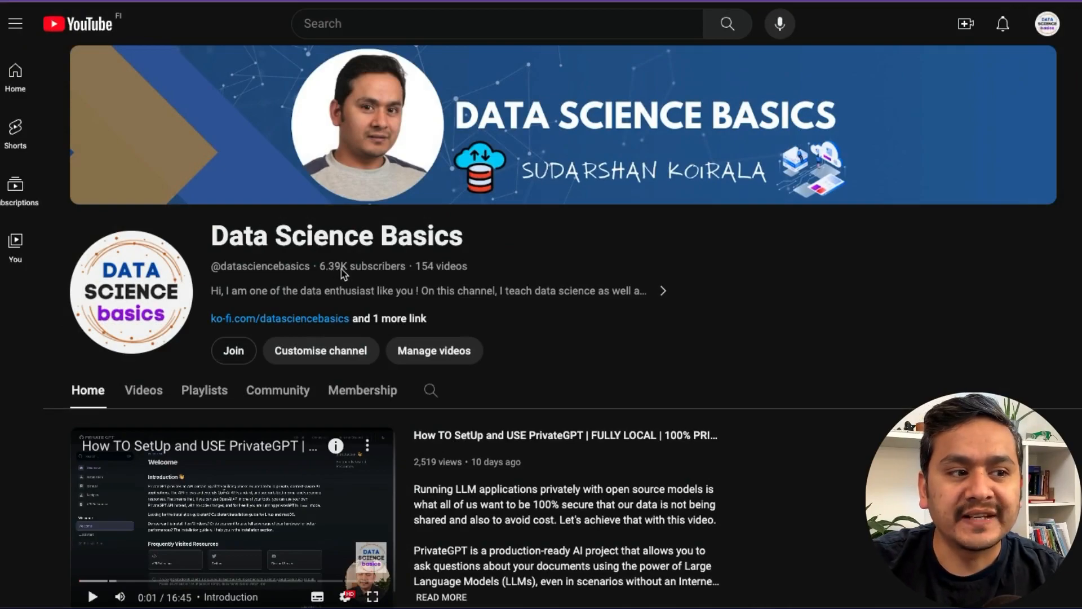
pyautogui.moveTo(641, 372)
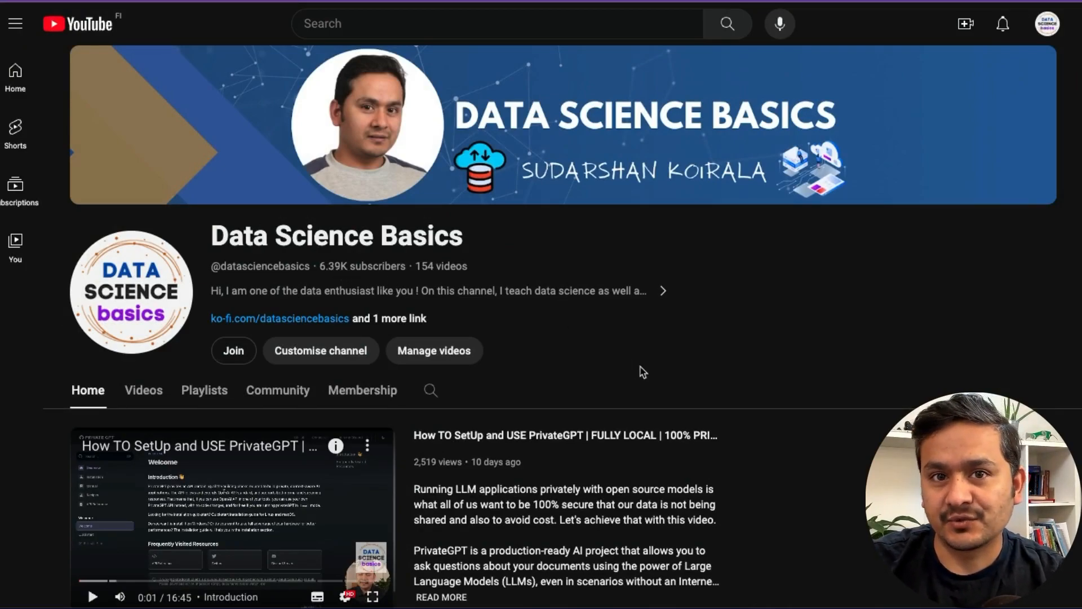
pyautogui.moveTo(739, 397)
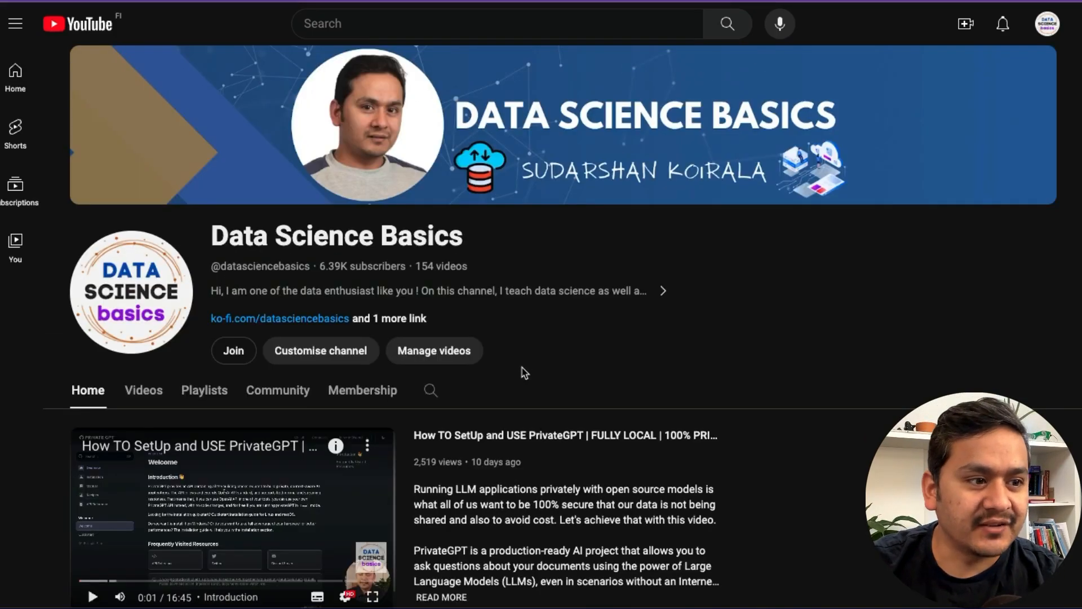
# Show the Data Science Basics Playlists tab and scroll through all thirteen playlists, ending with ChatGPT.
pyautogui.click(204, 390)
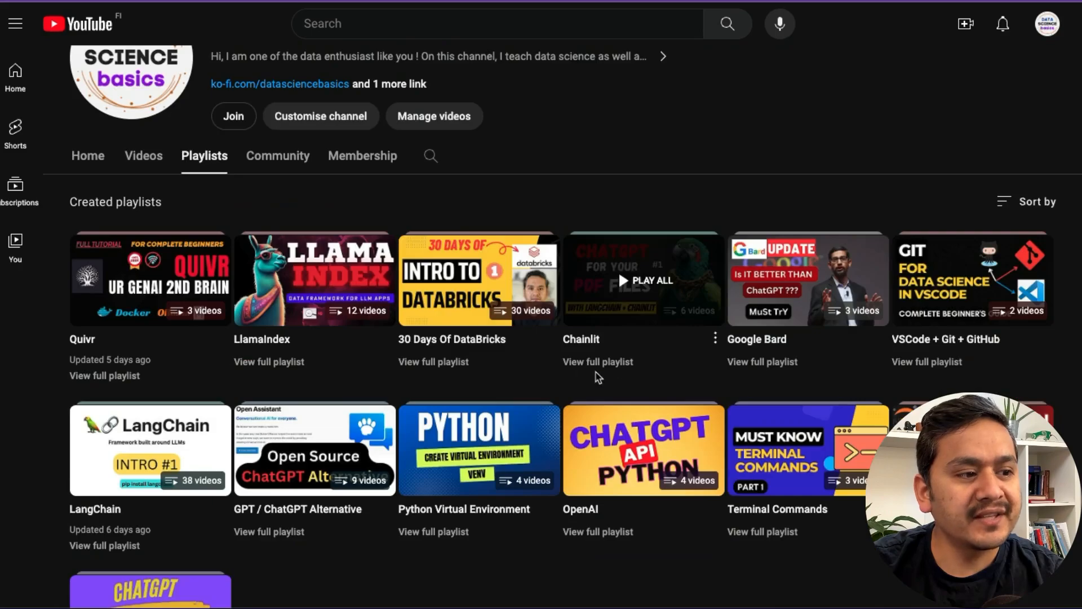
pyautogui.scroll(-3)
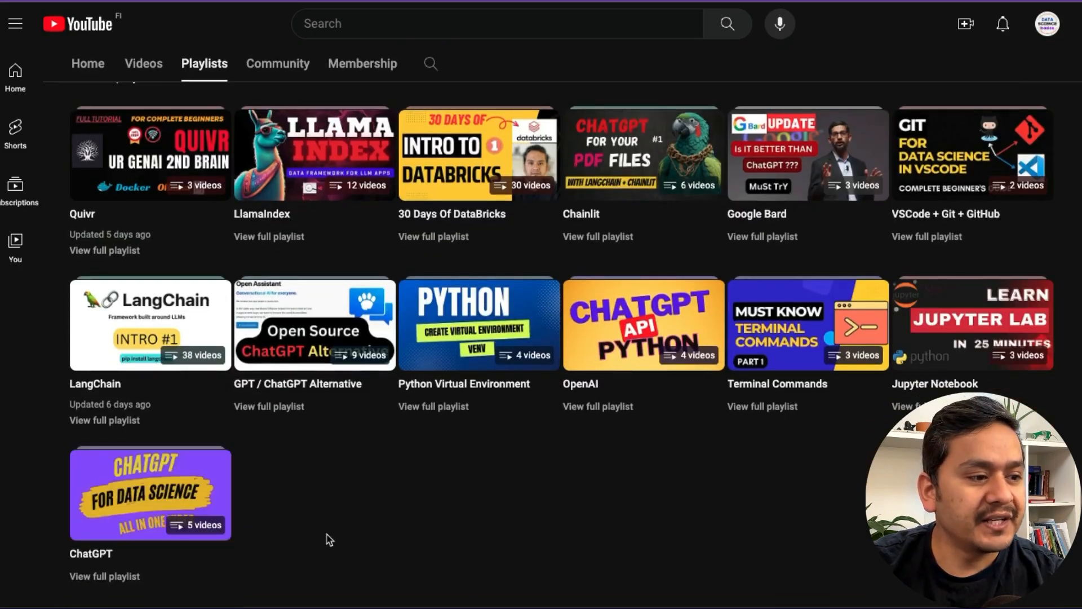
pyautogui.moveTo(394, 514)
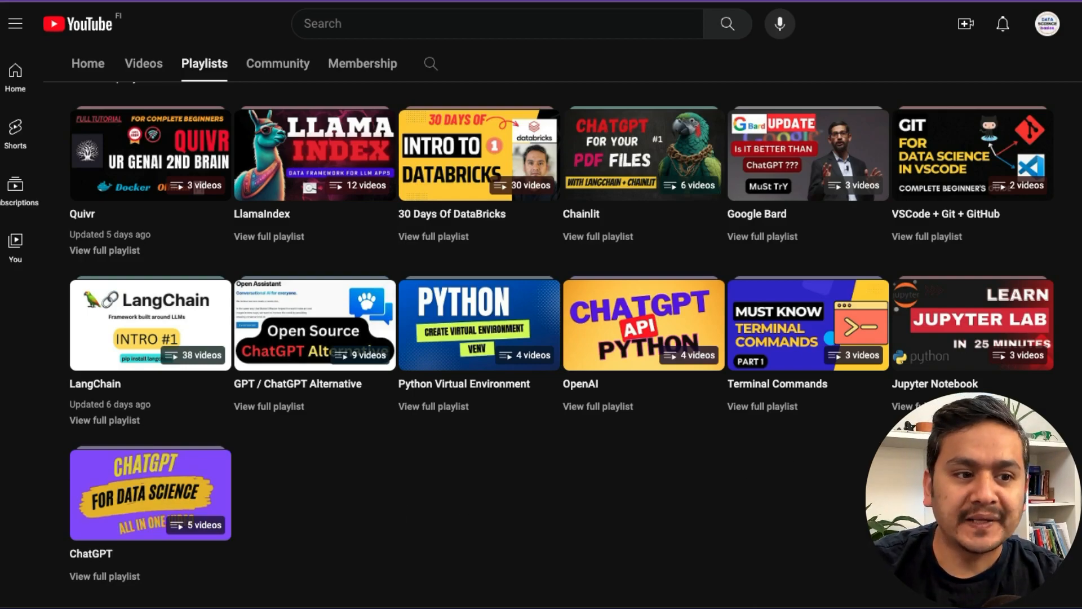
pyautogui.moveTo(614, 488)
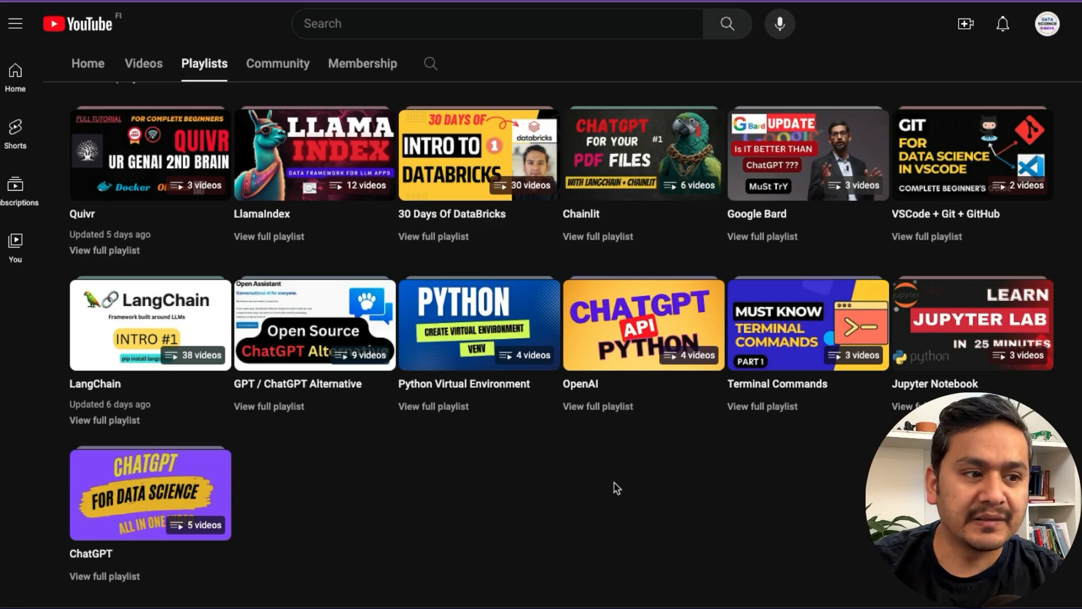
pyautogui.moveTo(370, 500)
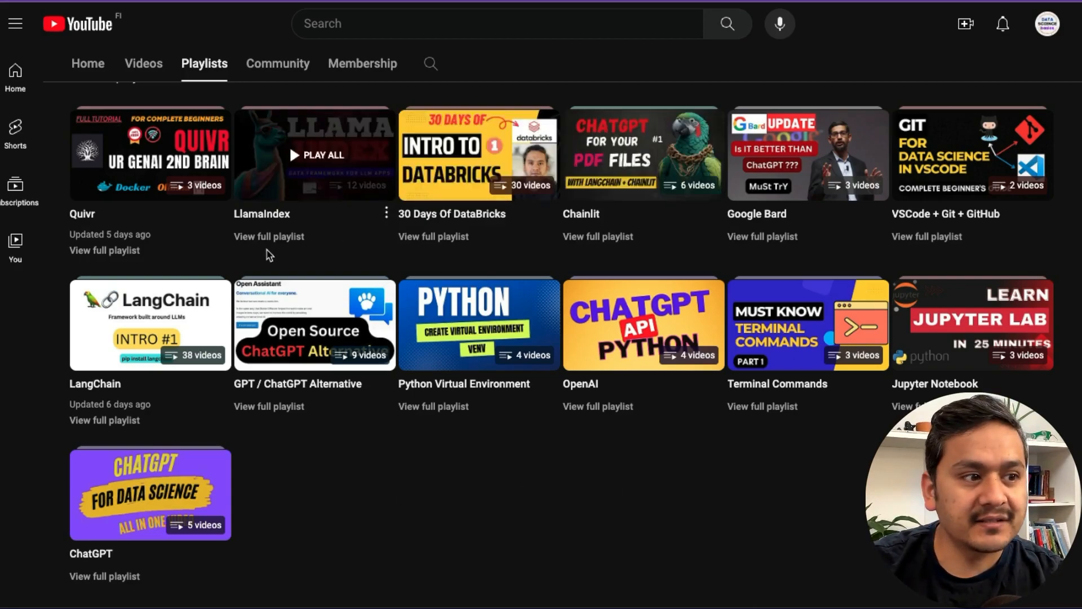
pyautogui.moveTo(269, 444)
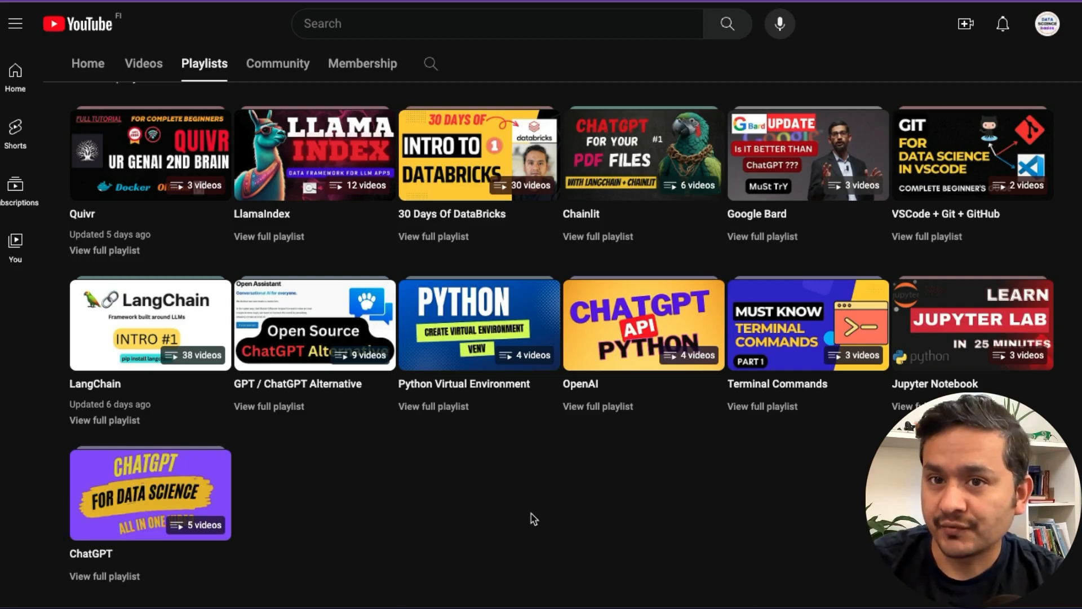
pyautogui.moveTo(572, 518)
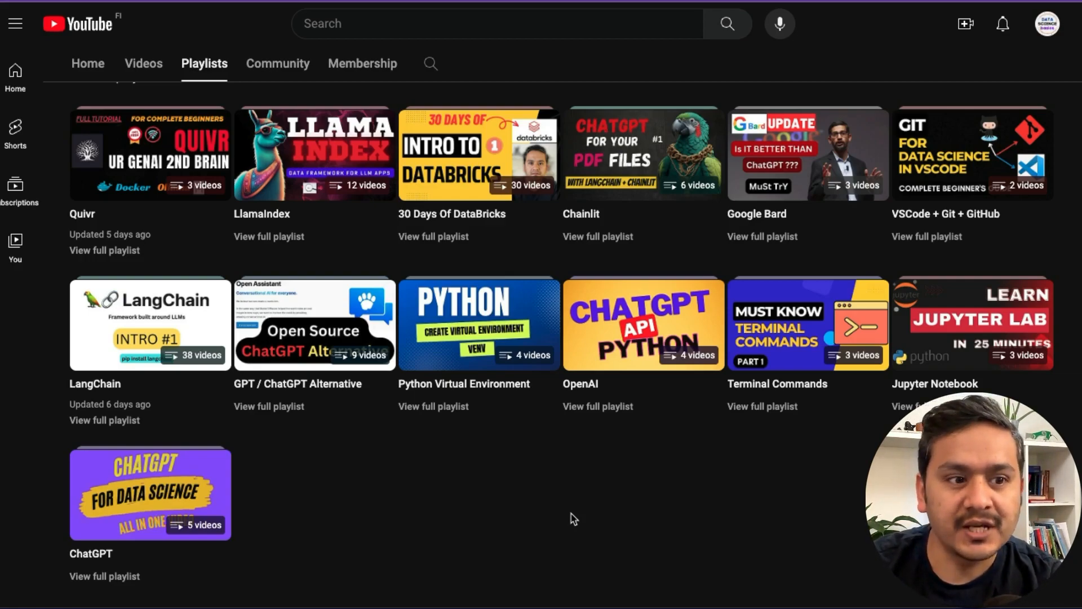
pyautogui.moveTo(557, 528)
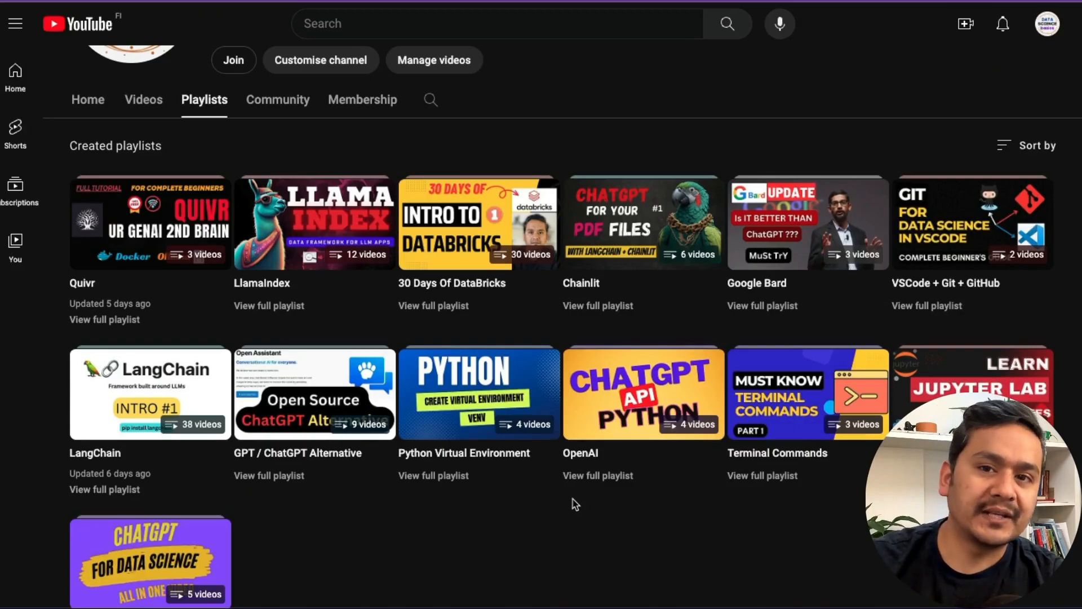
pyautogui.moveTo(601, 522)
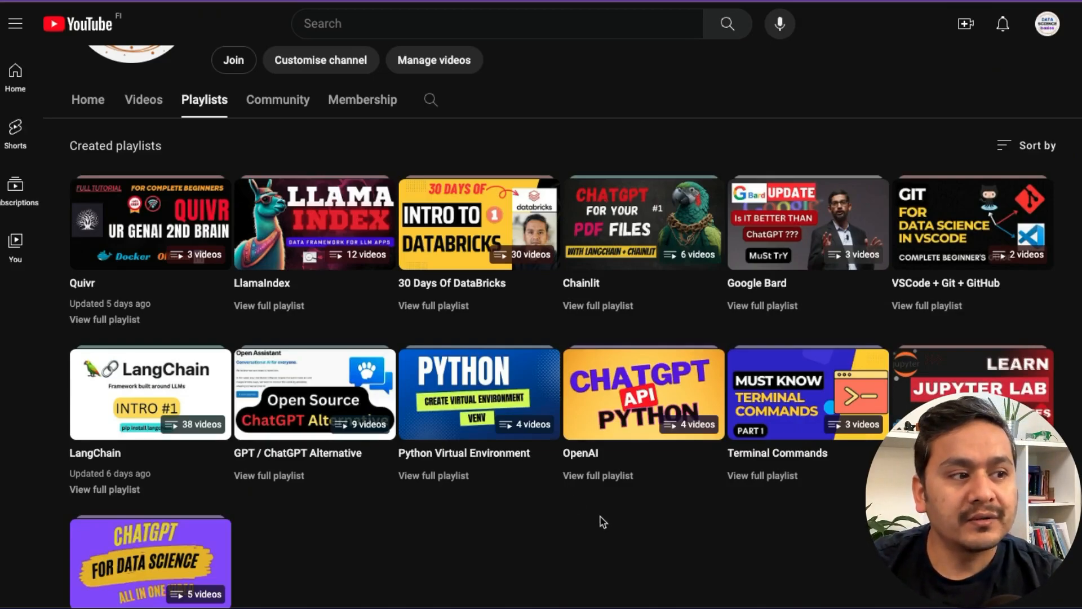
pyautogui.moveTo(595, 554)
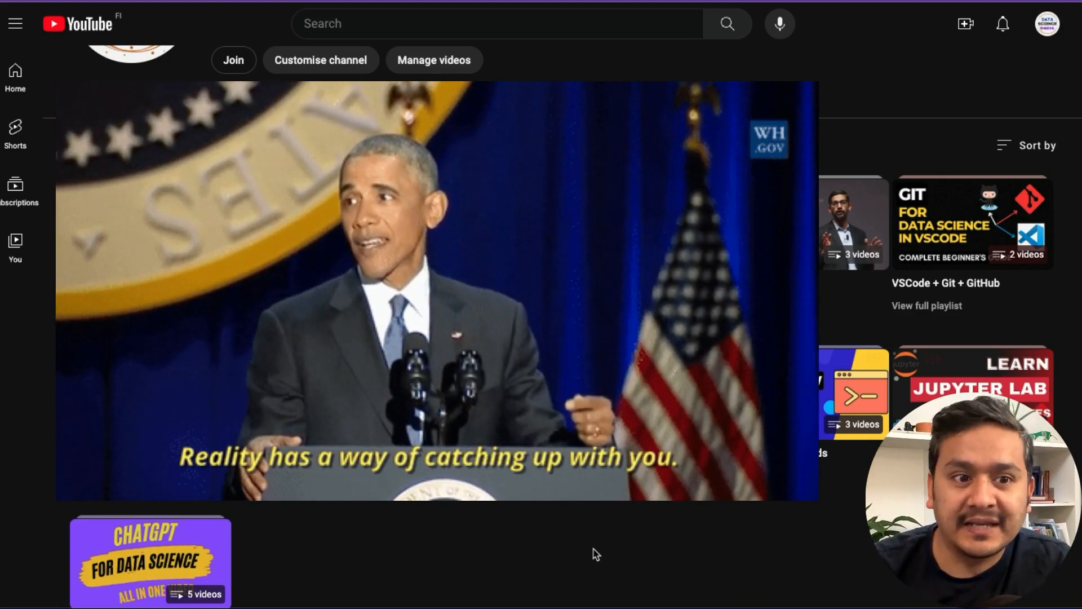
pyautogui.click(204, 99)
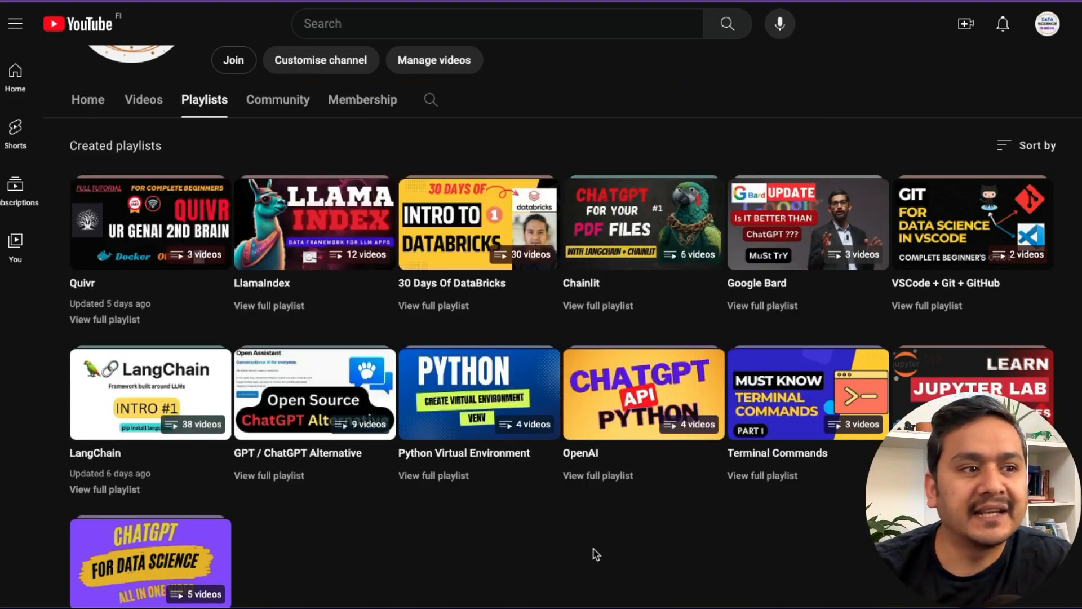